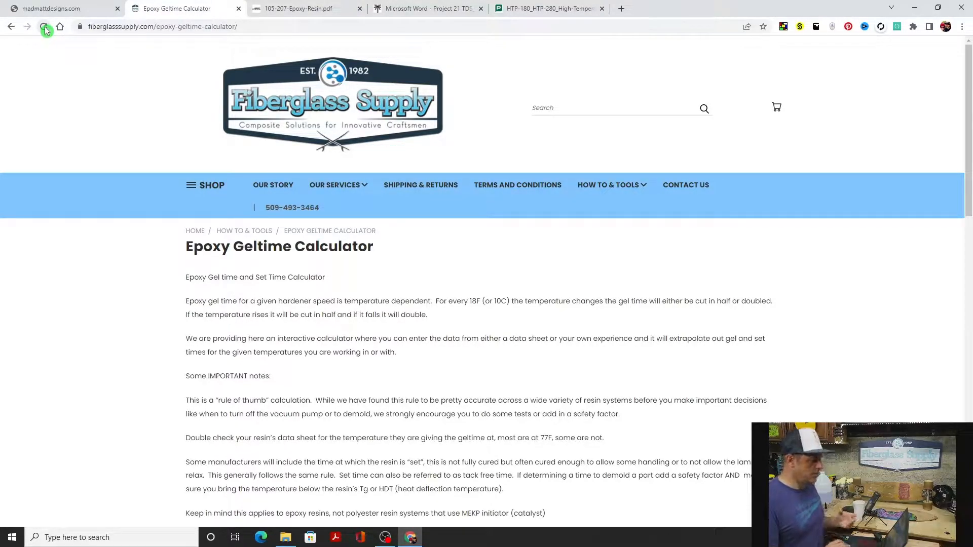
{"action": "mouse_move", "coordinate": [518, 185]}
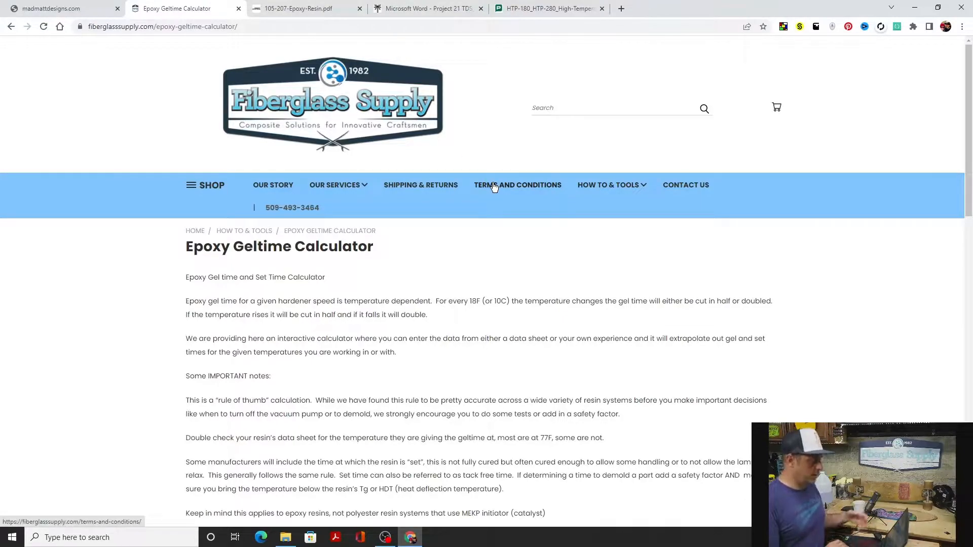
{"action": "mouse_move", "coordinate": [829, 178]}
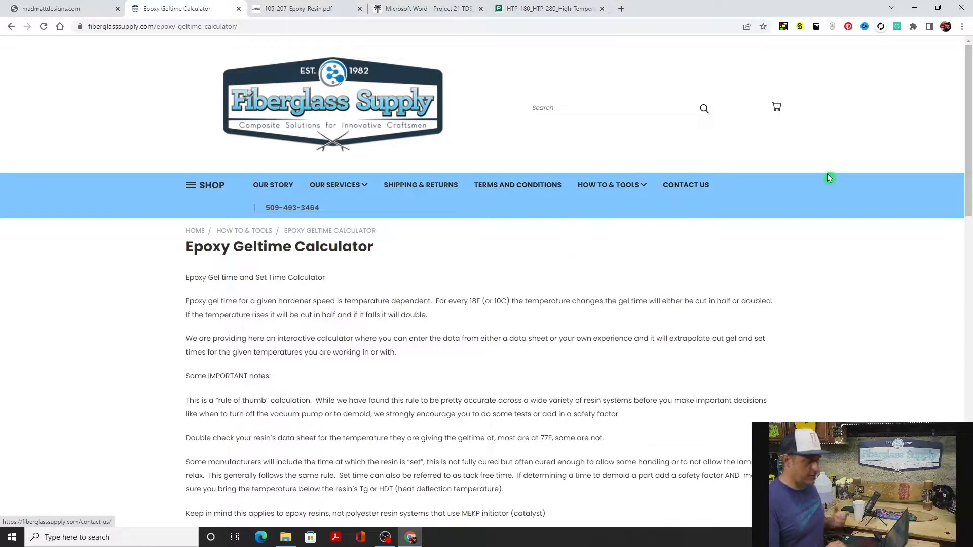
{"action": "mouse_move", "coordinate": [965, 171]}
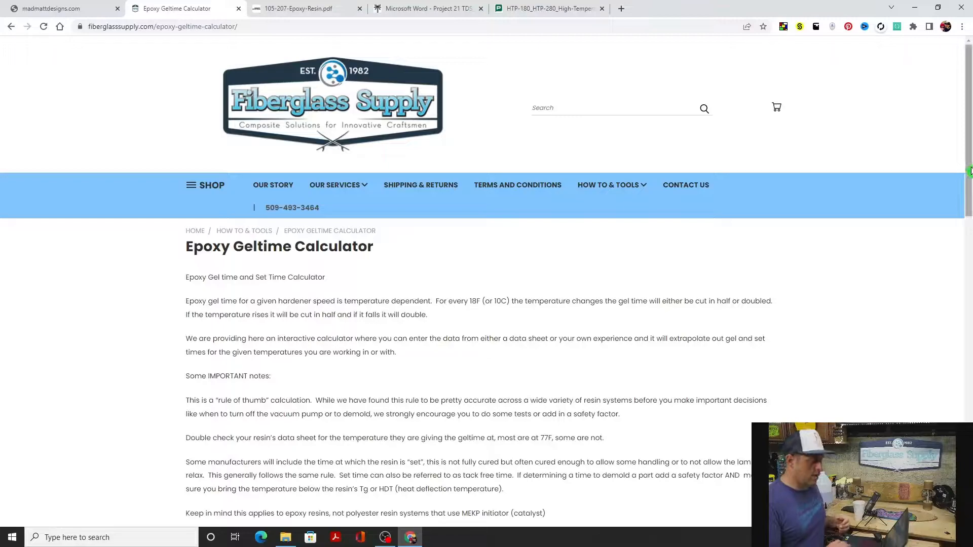
- Scroll down to the Epoxy Gel and Set Time vs Temperature table
{"action": "scroll", "scroll_direction": "down", "scroll_amount": 3}
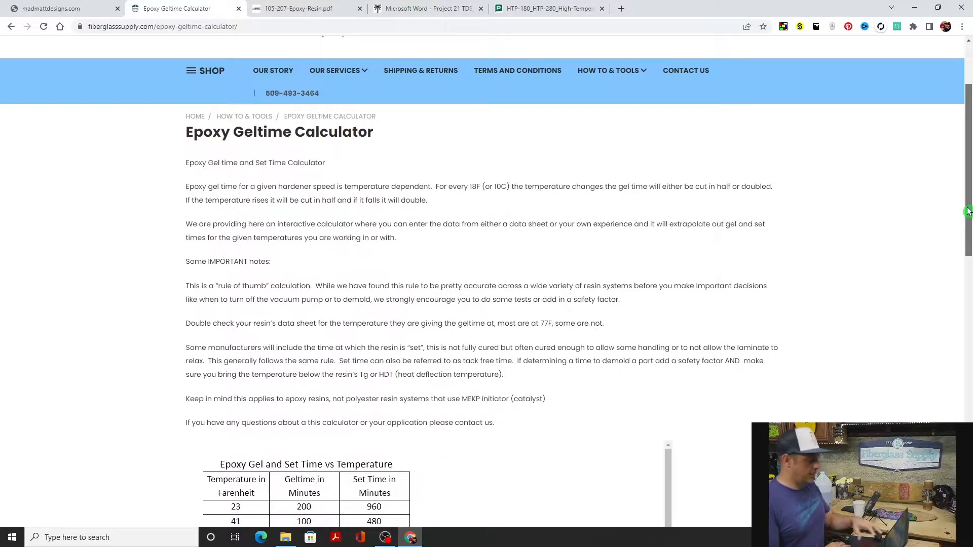
{"action": "scroll", "scroll_direction": "down", "scroll_amount": 3}
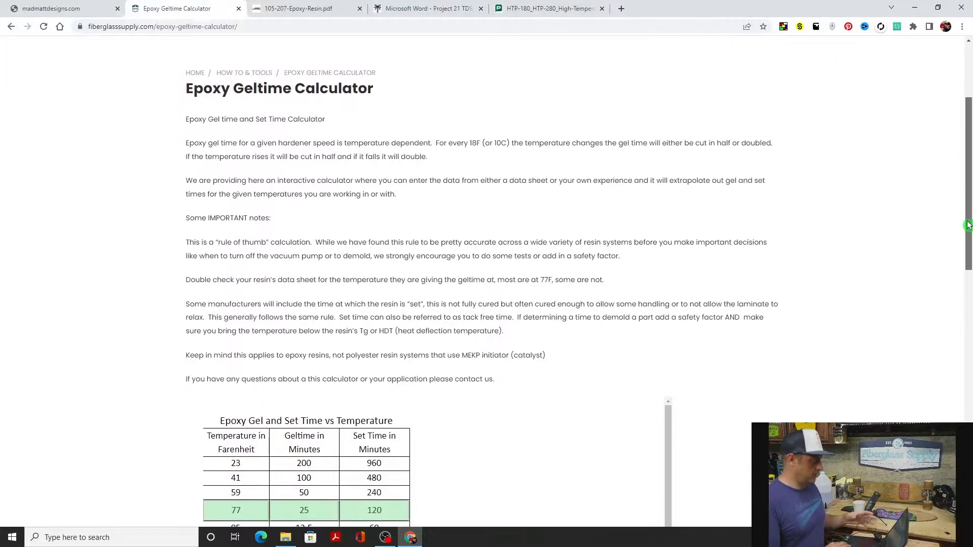
{"action": "scroll", "scroll_direction": "down", "scroll_amount": 3}
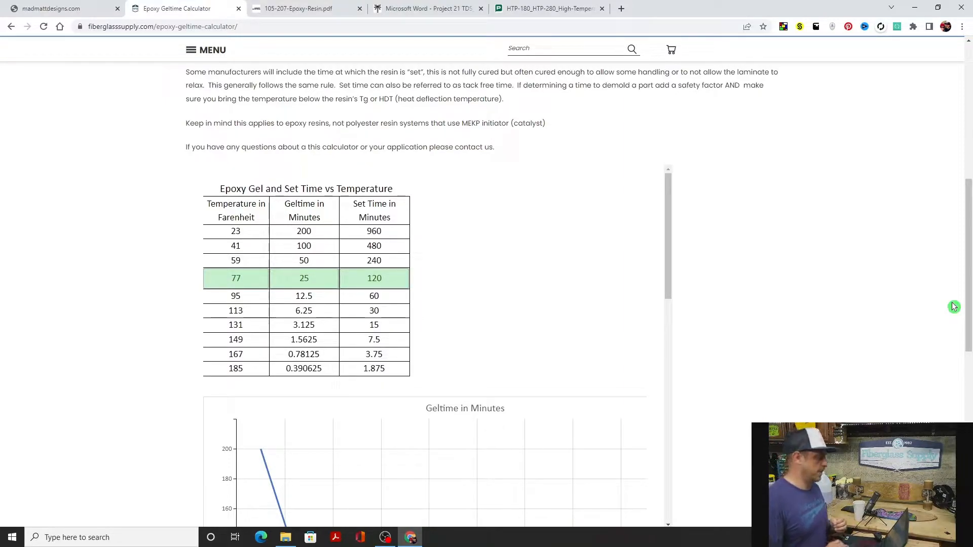
{"action": "mouse_move", "coordinate": [416, 252]}
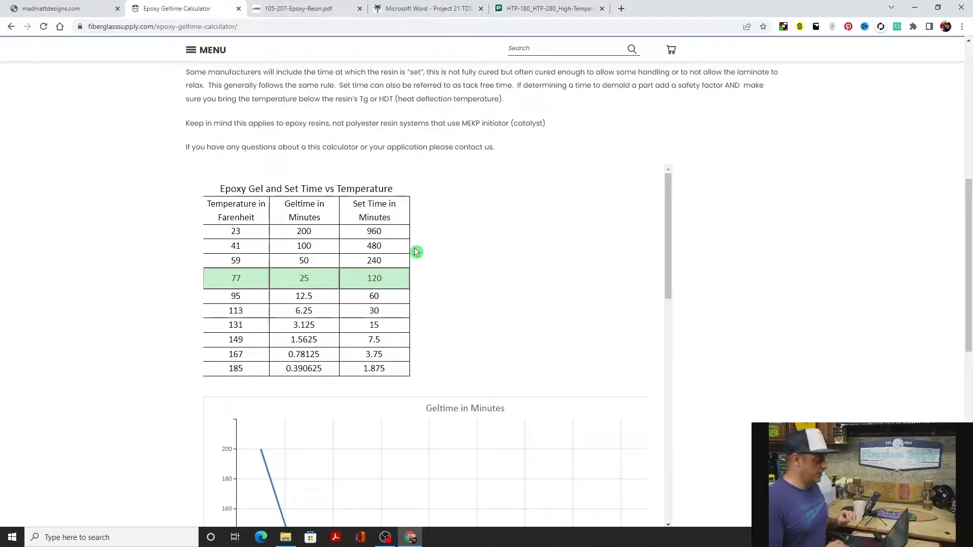
{"action": "mouse_move", "coordinate": [459, 181]}
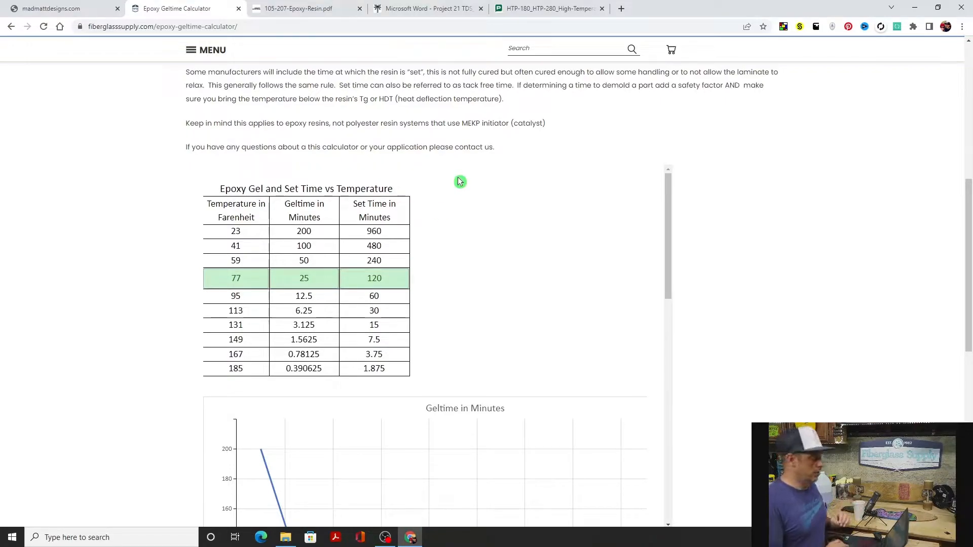
{"action": "left_click", "coordinate": [427, 8]}
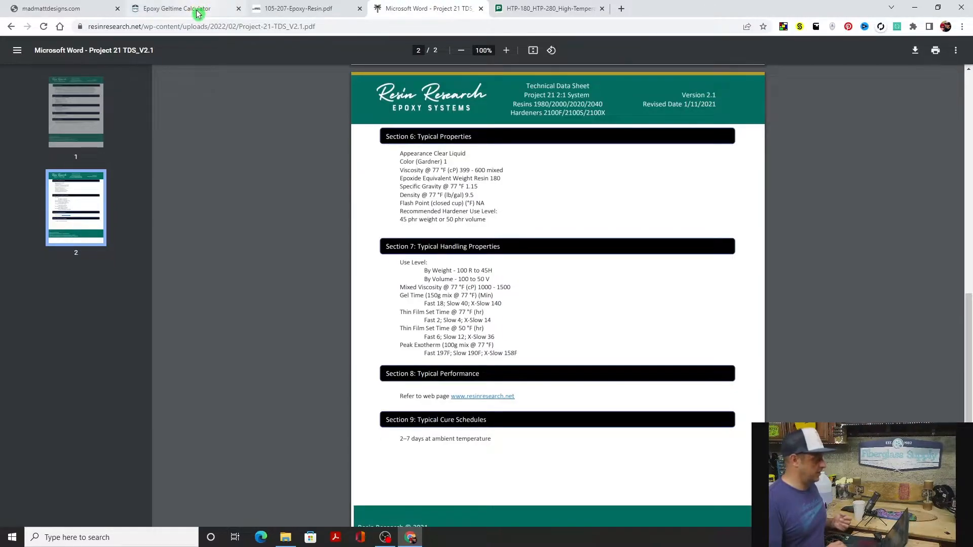
{"action": "left_click", "coordinate": [180, 8]}
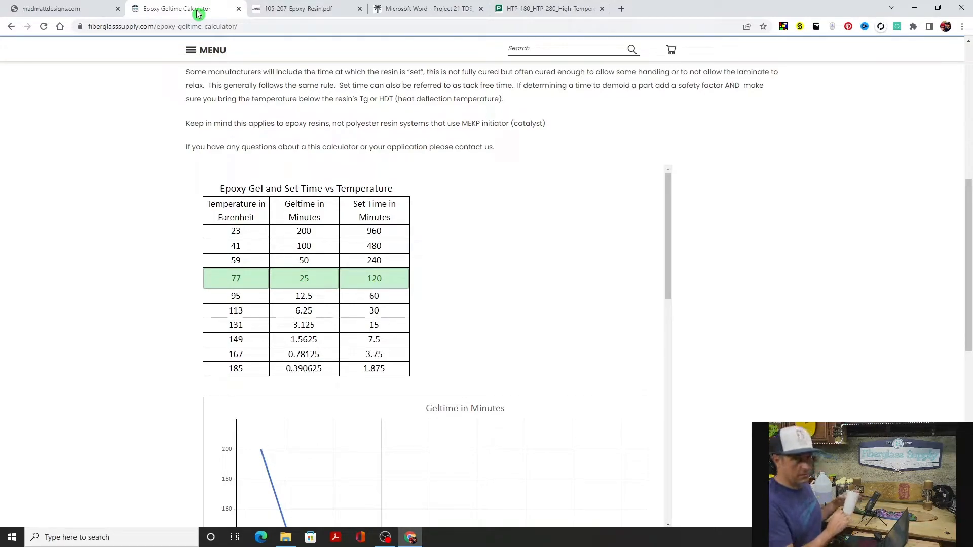
{"action": "mouse_move", "coordinate": [30, 112]}
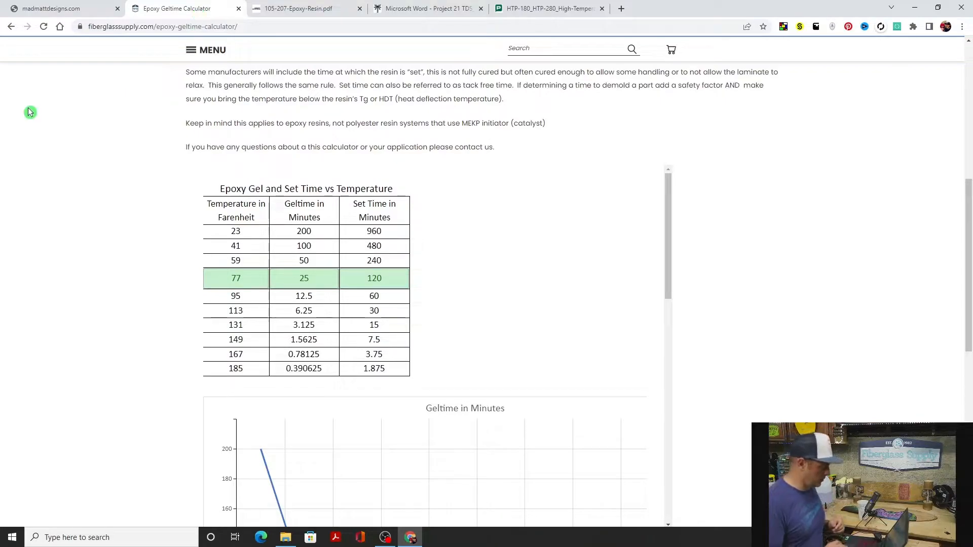
{"action": "mouse_move", "coordinate": [316, 278]}
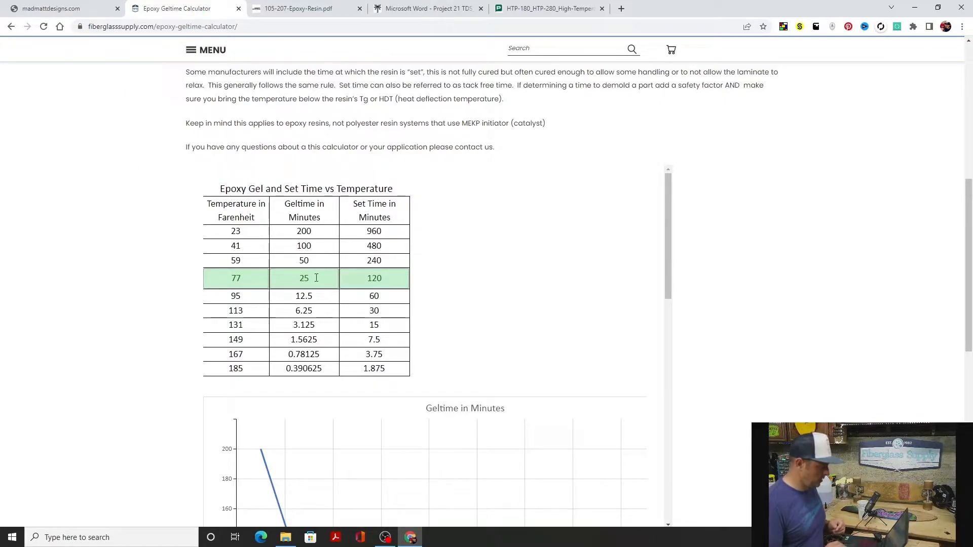
- Begin entering 18 minutes as the 77°F gel time
{"action": "type", "text": "18"}
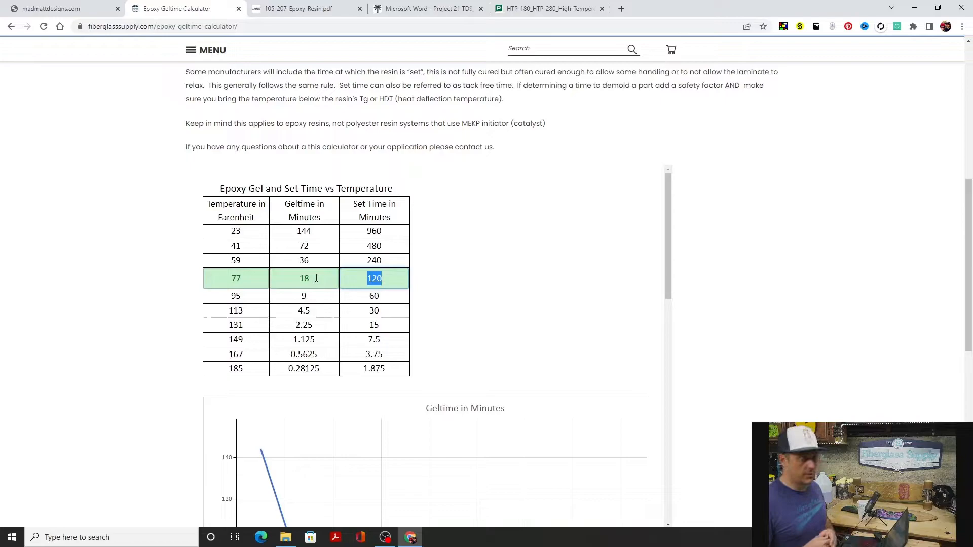
{"action": "mouse_move", "coordinate": [423, 36]}
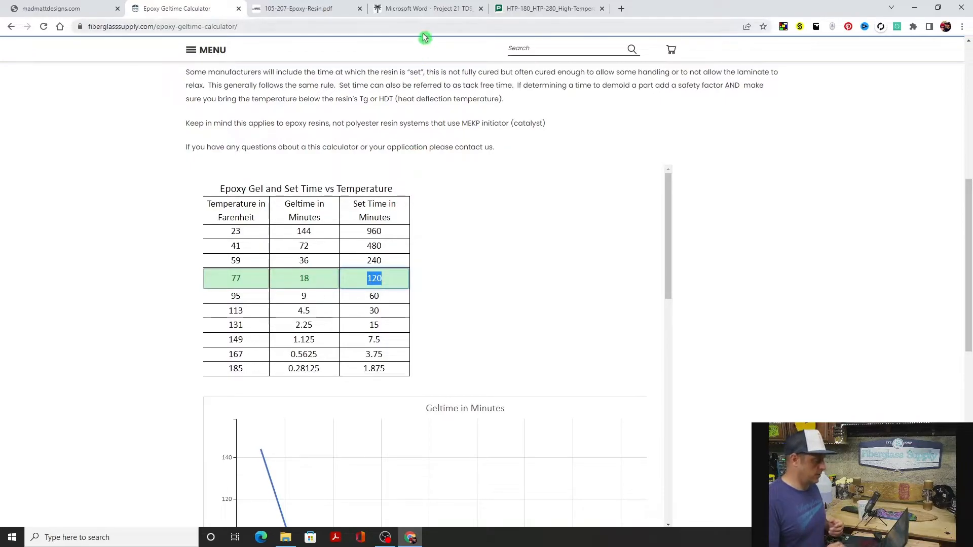
- Look up the slow hardener's 40-minute gel time on the data sheet, then start typing 24 into the 77°F set time
{"action": "left_click", "coordinate": [427, 8]}
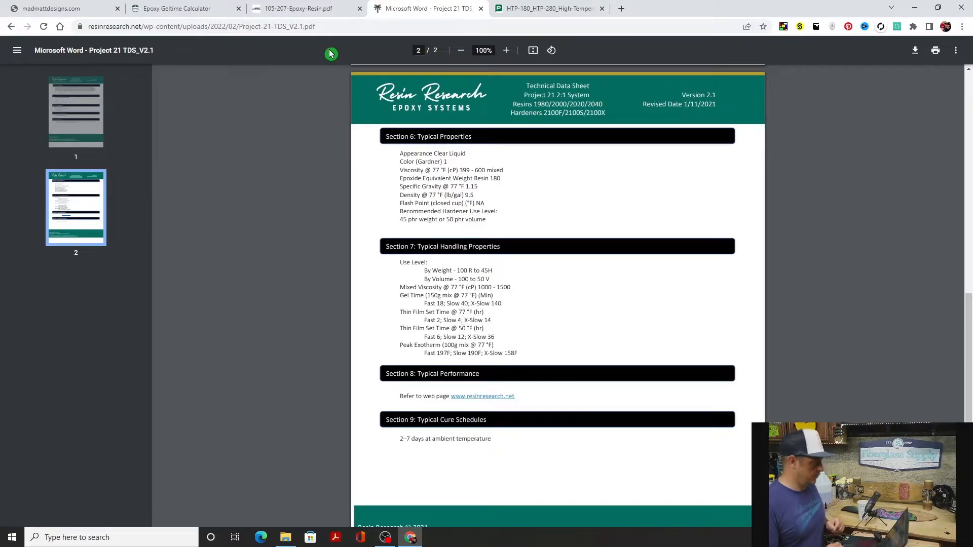
{"action": "left_click", "coordinate": [180, 8]}
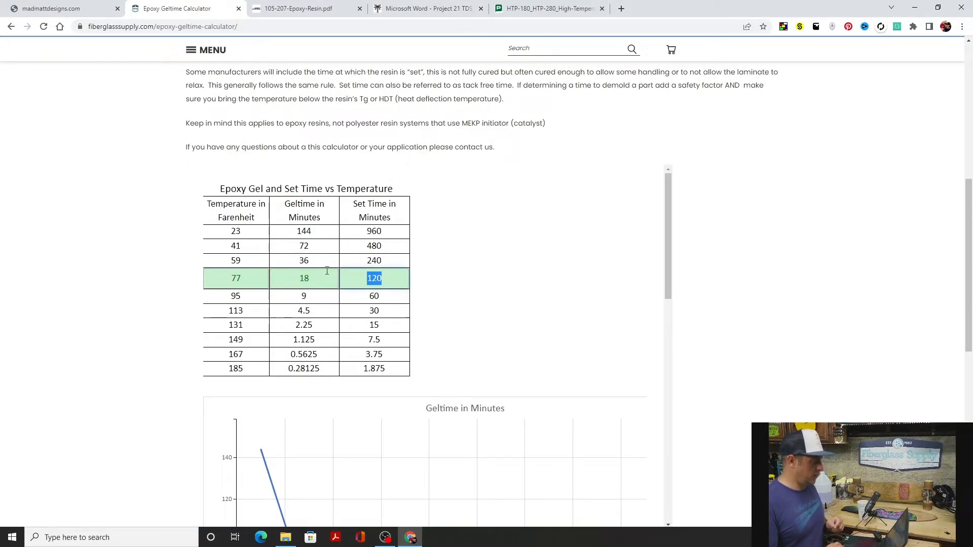
{"action": "left_click", "coordinate": [304, 278]}
{"action": "type", "text": "40"}
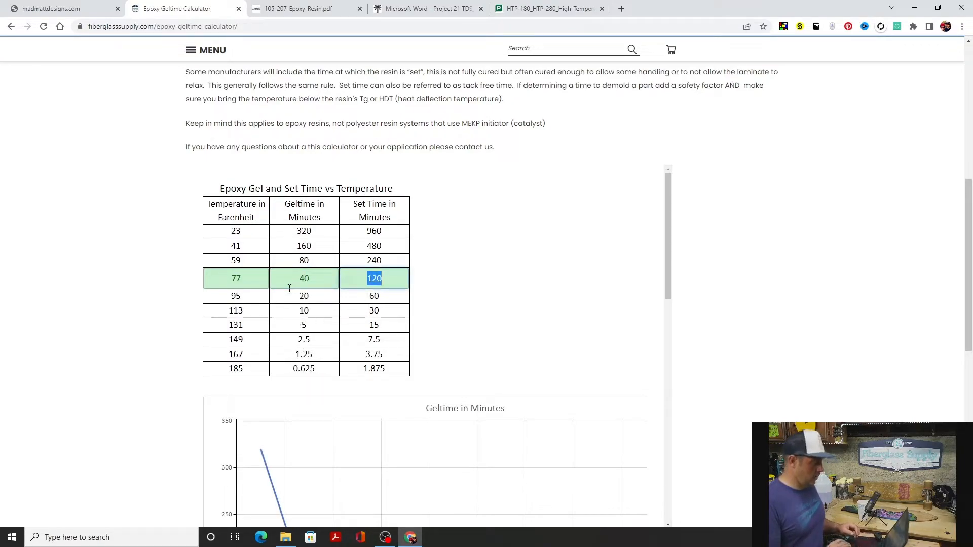
{"action": "type", "text": "24"}
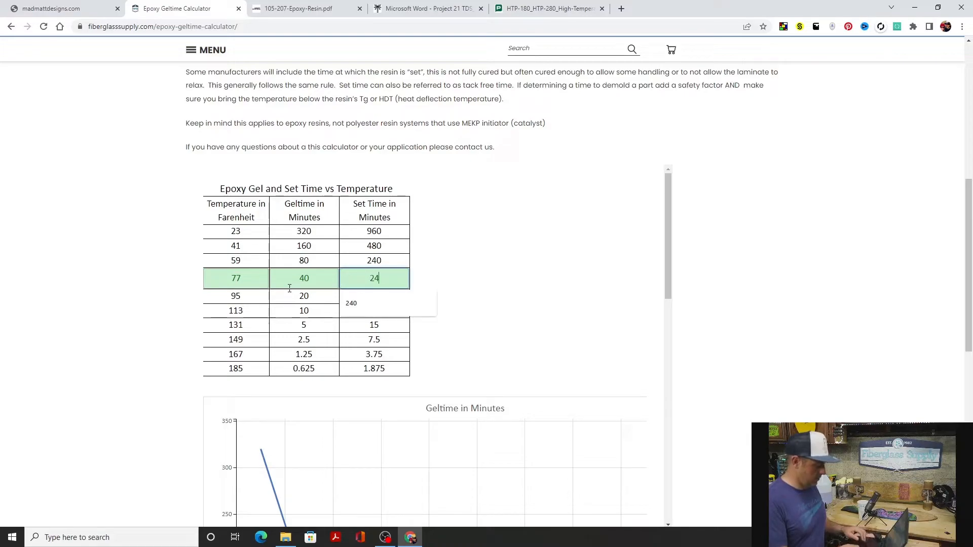